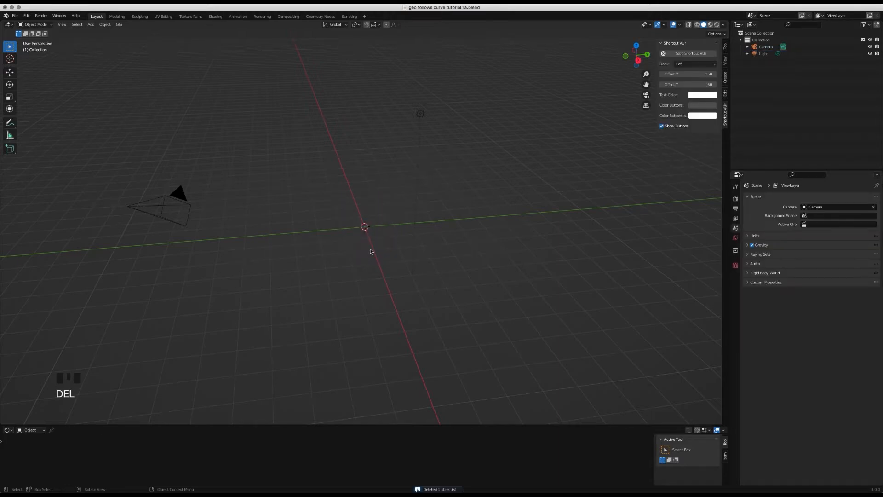
Step: Add a Bezier curve at the scene origin from the Add menu
key("shift+a")
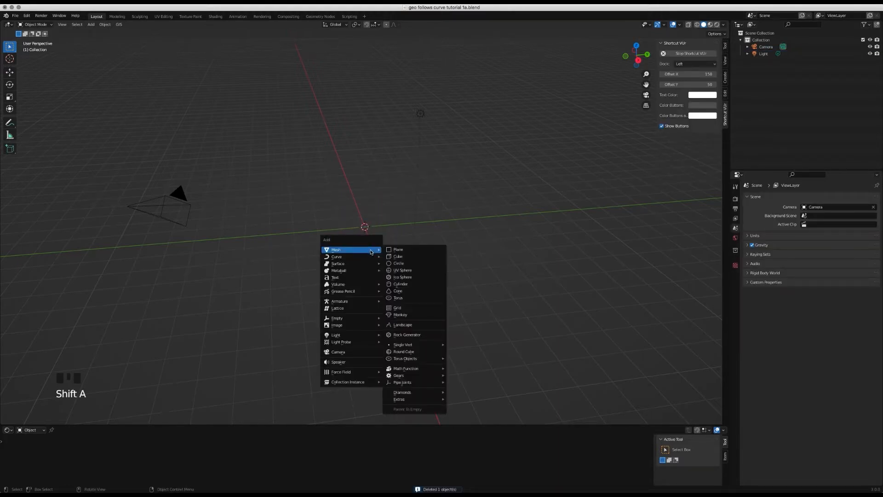
left_click(336, 257)
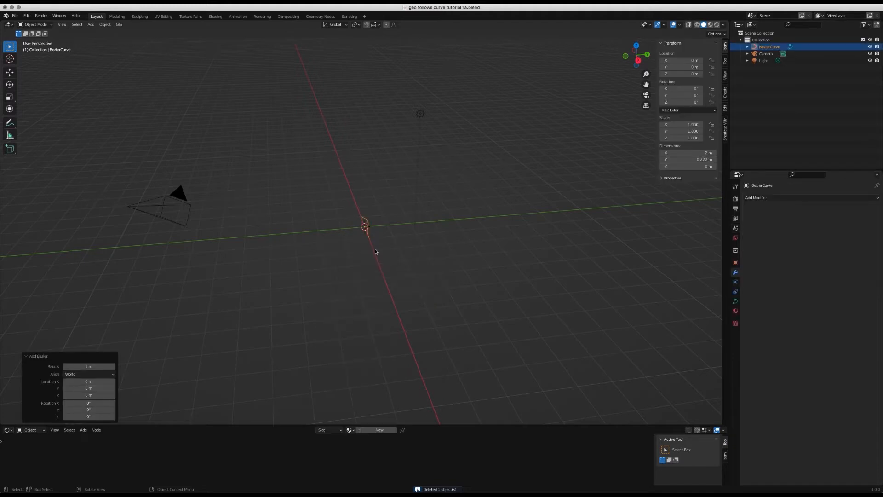
Step: In Edit Mode, rotate the curve points 90° and view it from the right side
key("Tab")
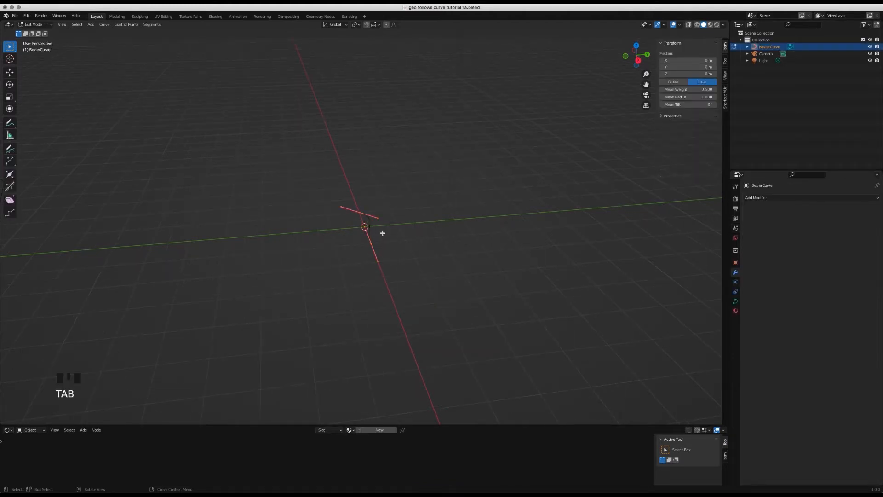
key("r")
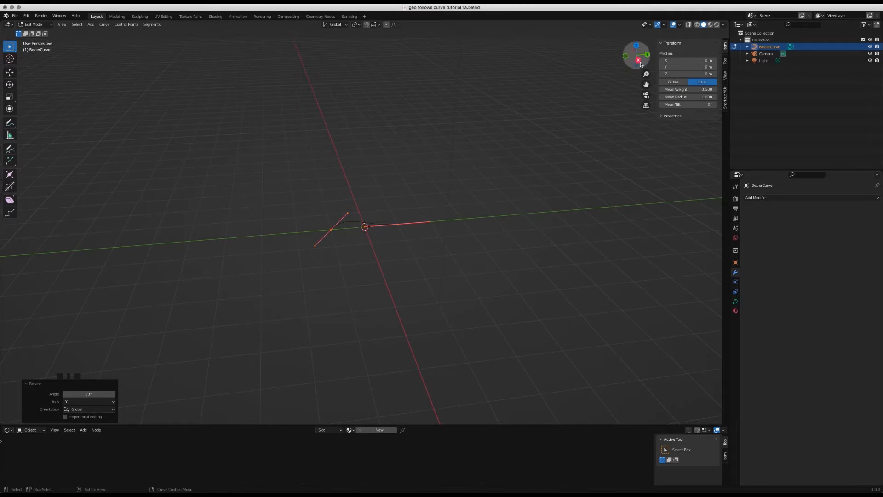
key("KP_3")
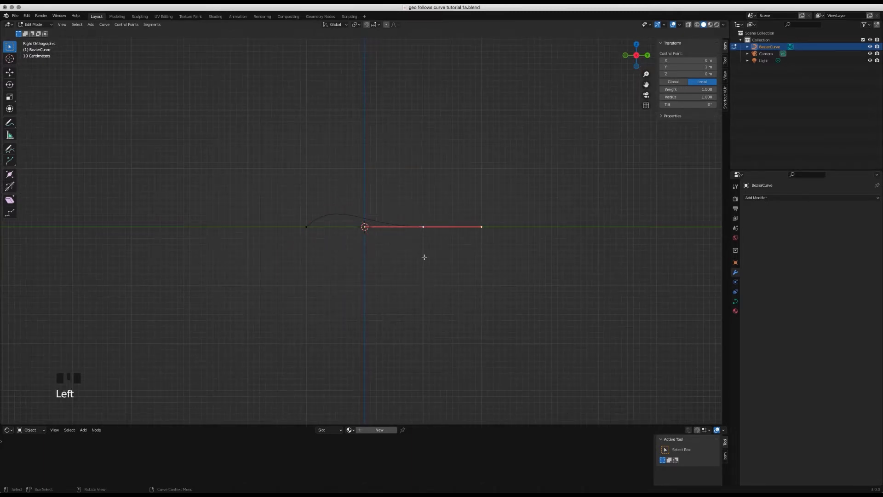
Step: Drag curve points outward and subdivide the selected curve segment
left_click_drag(422, 227, 402, 254)
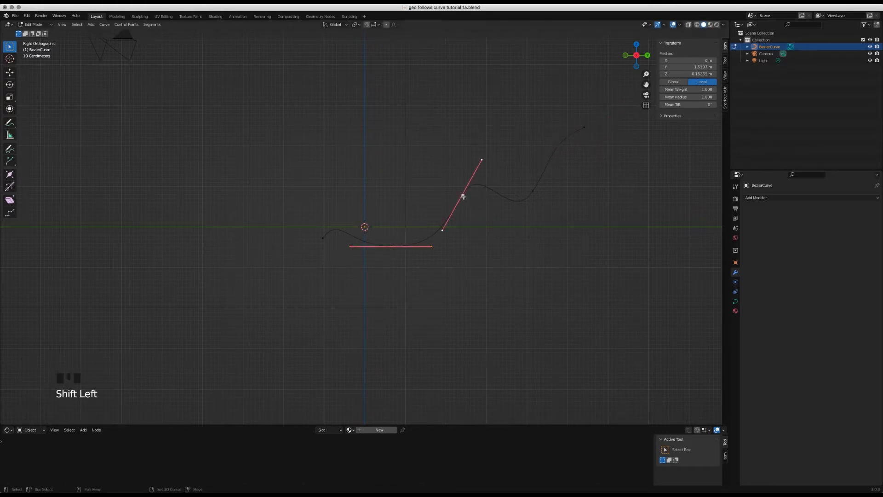
left_click(152, 24)
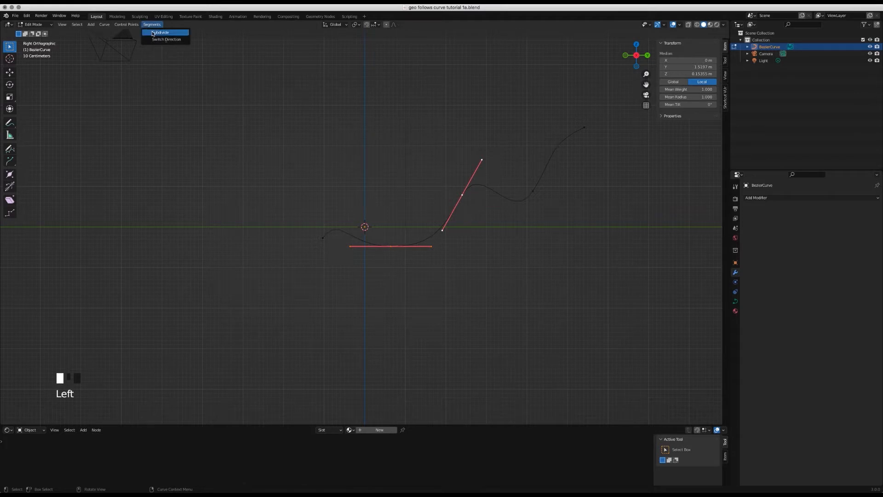
left_click(165, 33)
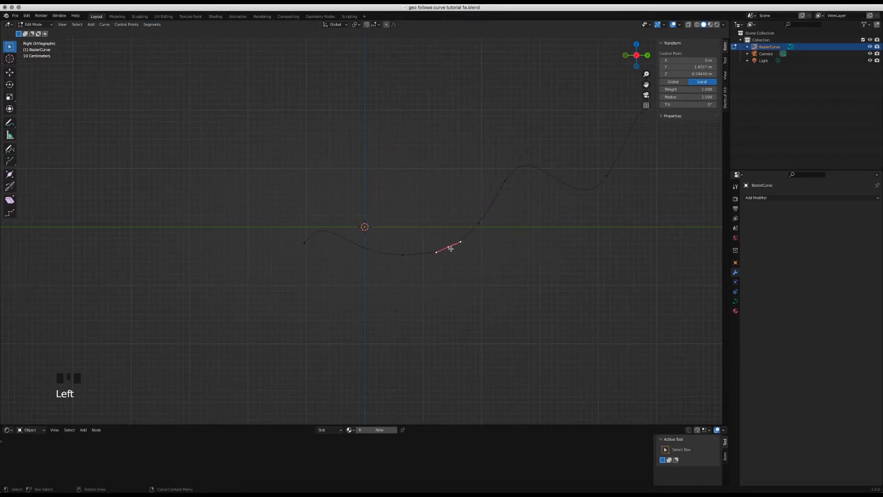
Step: Move and rotate control points into smooth wavy bends, then return to Object Mode
key("g")
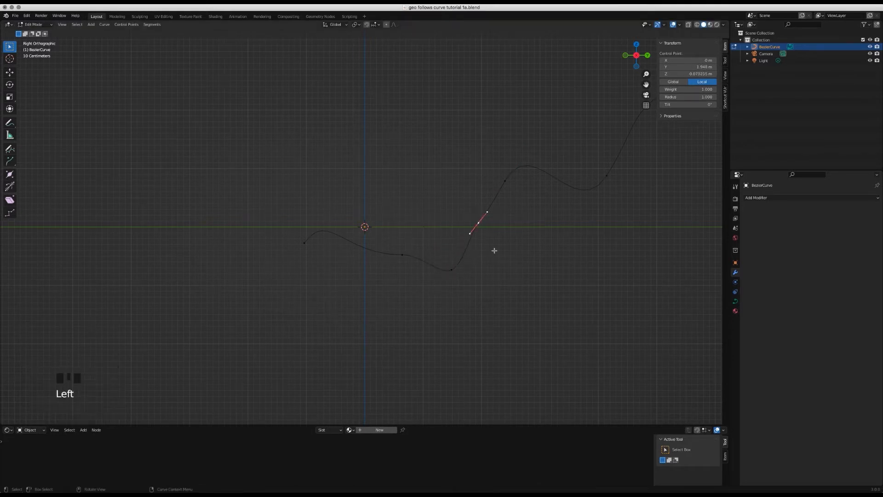
left_click_drag(478, 228, 462, 213)
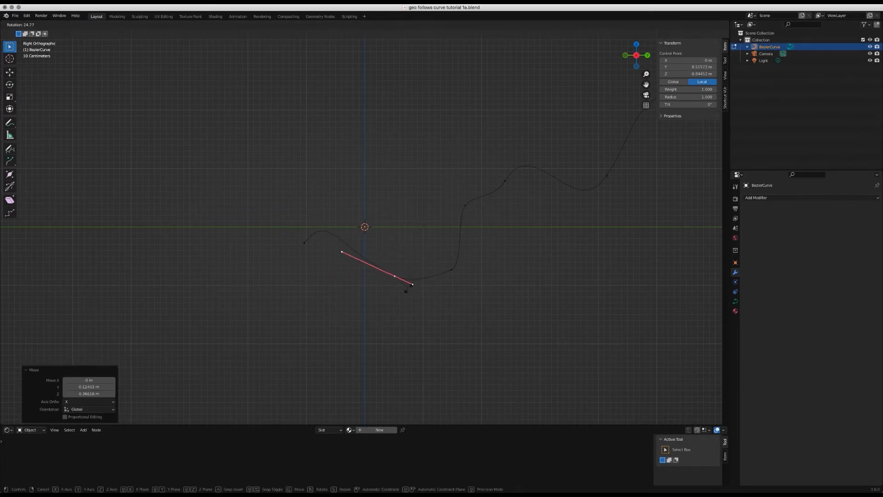
key("r")
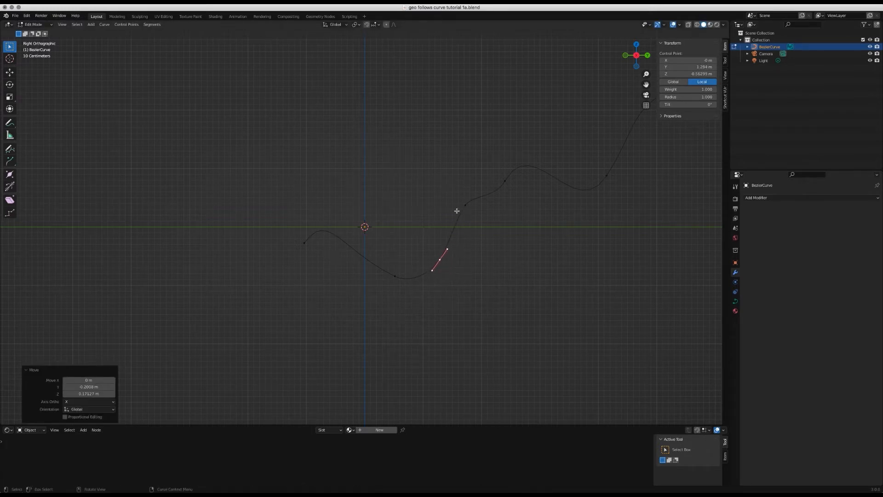
key("Tab")
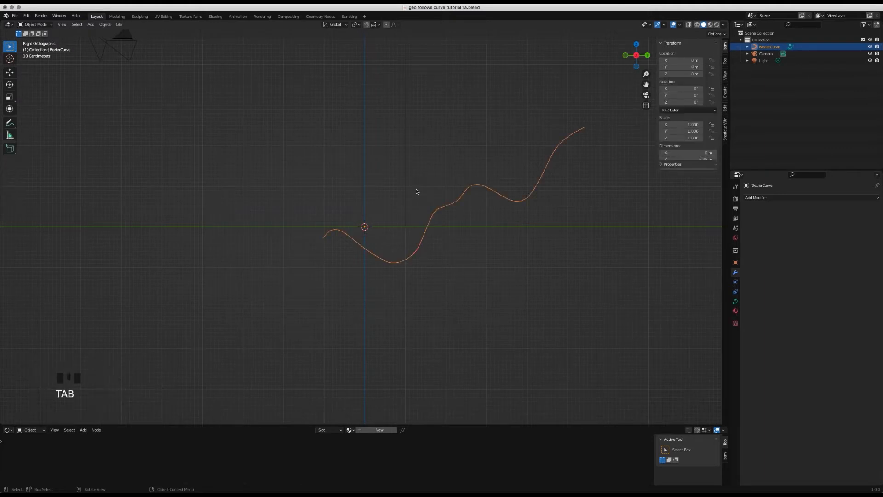
Step: Zoom out and orbit the view to see the wavy curve in 3D
scroll("down", 3)
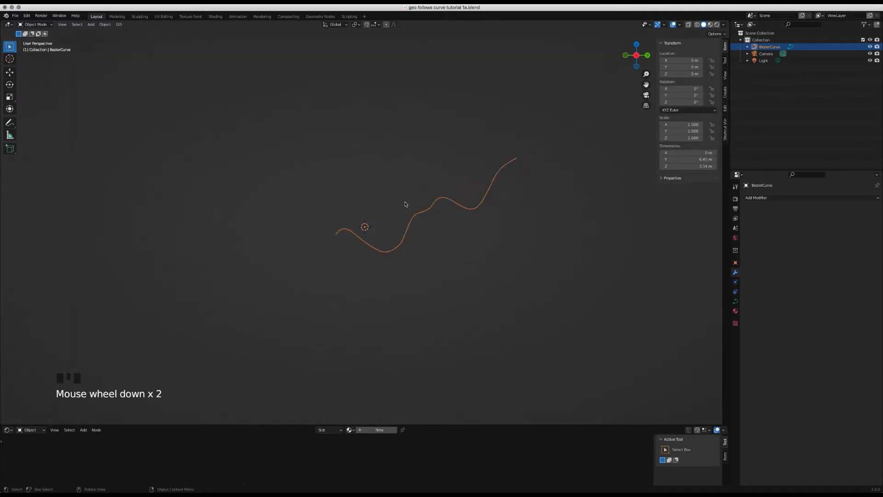
scroll("up", 3)
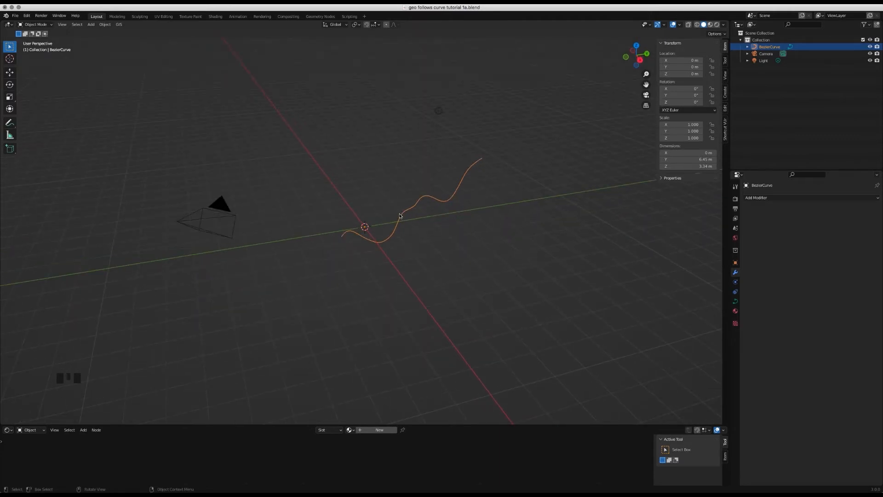
left_click_drag(400, 217, 432, 250)
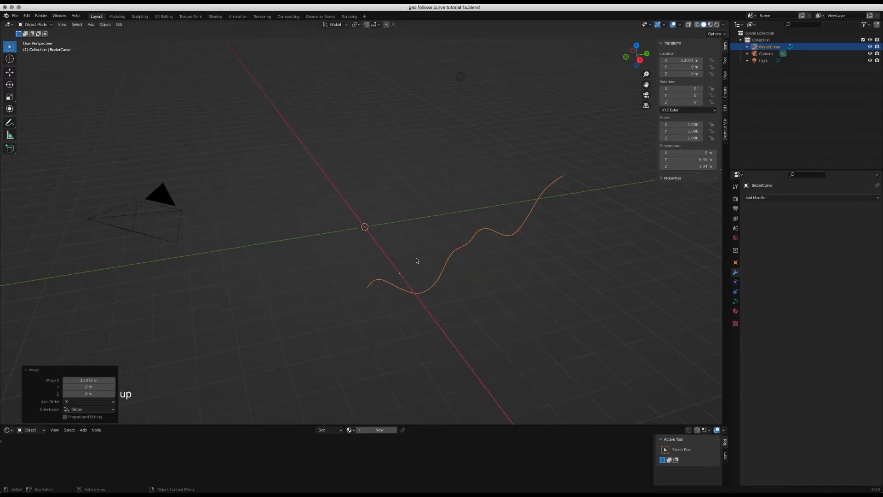
Step: In Edit Mode, snap the 3D cursor to the selected end point
key("Tab")
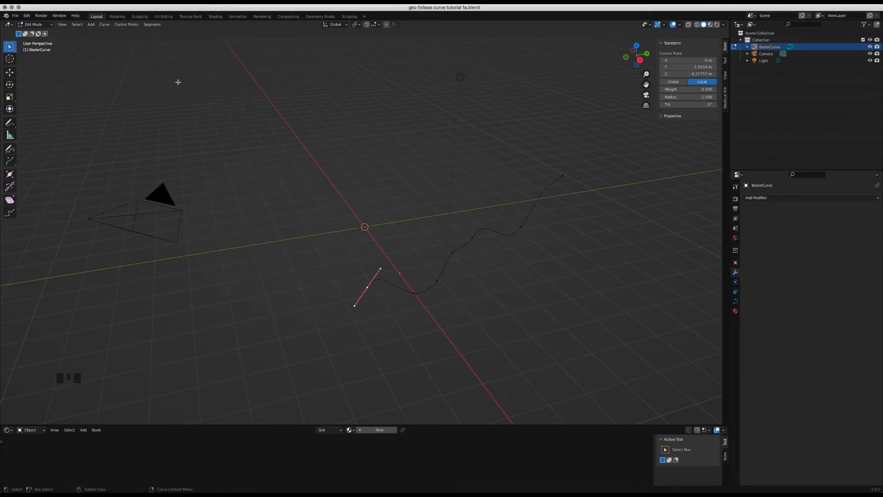
mouse_move(367, 292)
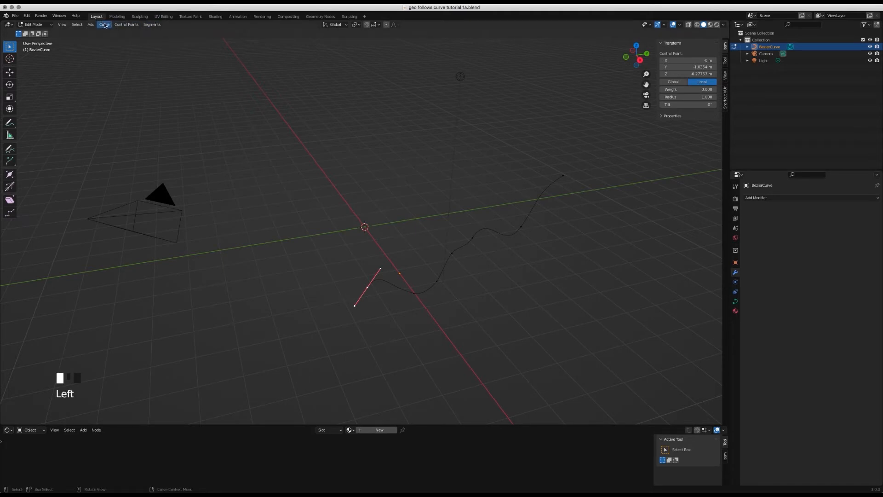
left_click(104, 25)
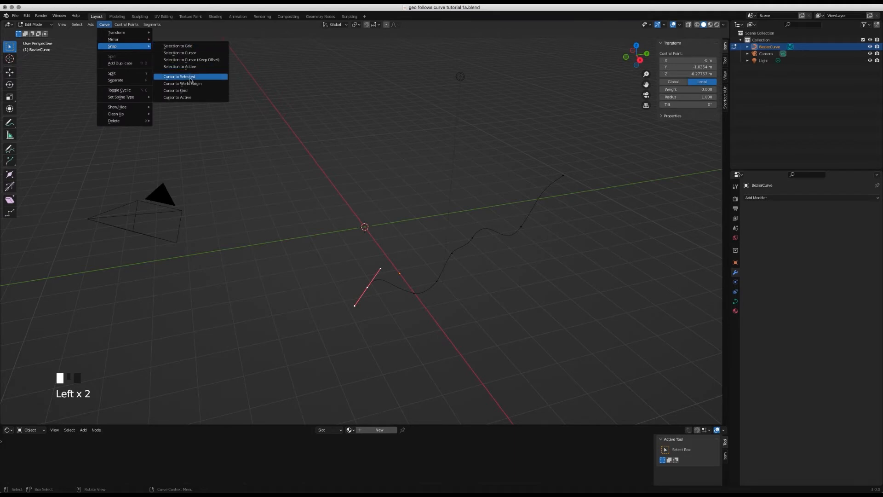
left_click(178, 77)
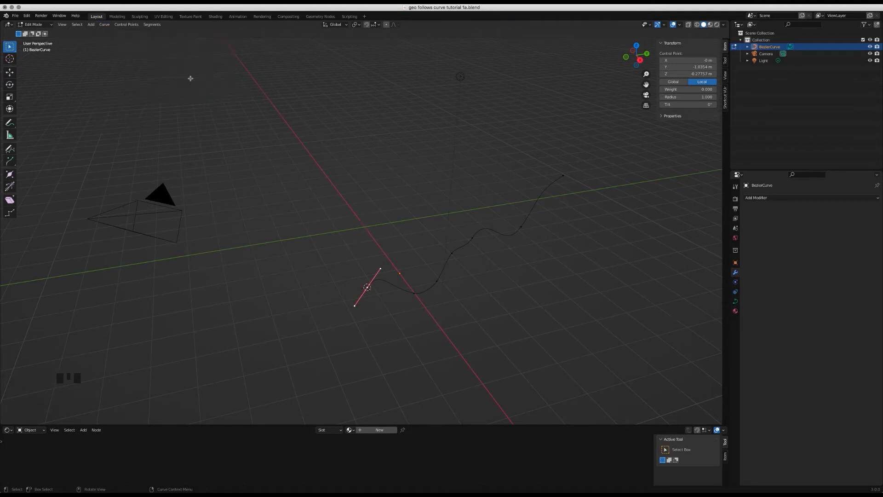
Step: Back in Object Mode, set the curve's origin to the 3D cursor
key("Tab")
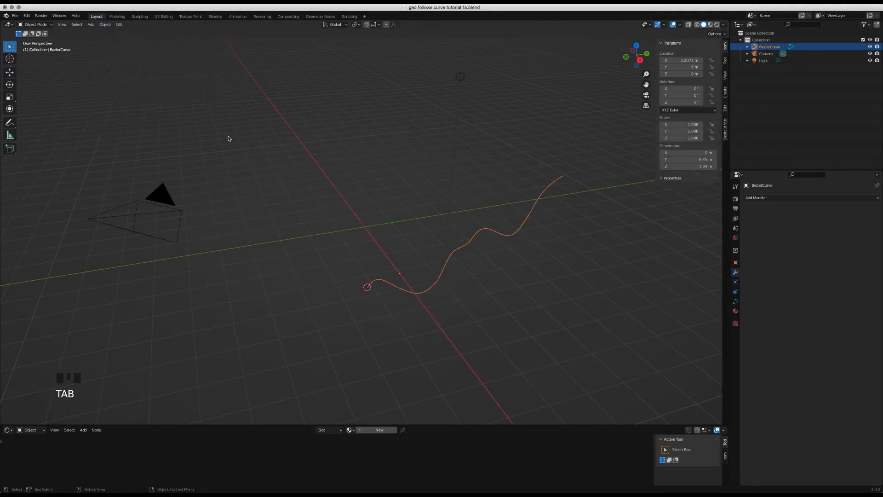
left_click(106, 25)
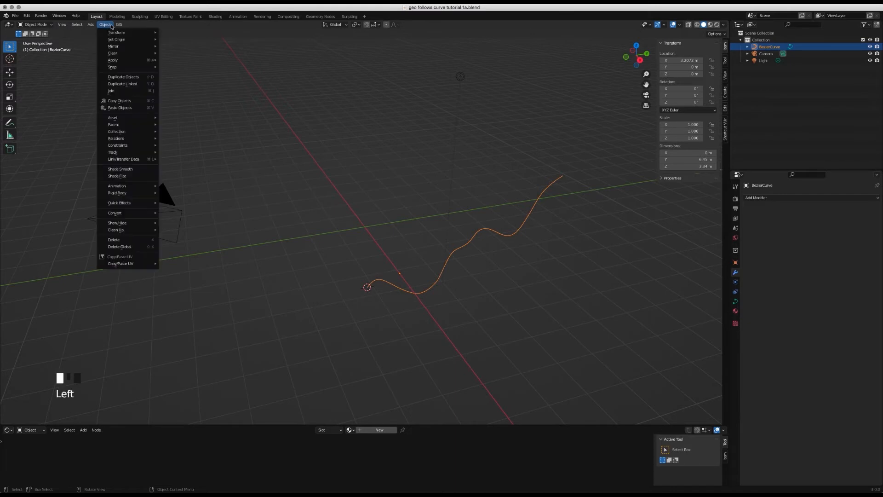
mouse_move(118, 39)
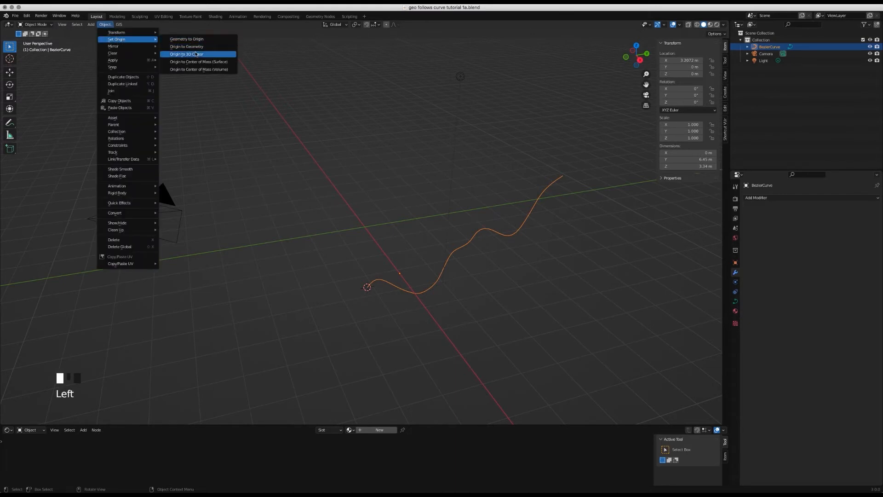
left_click(187, 54)
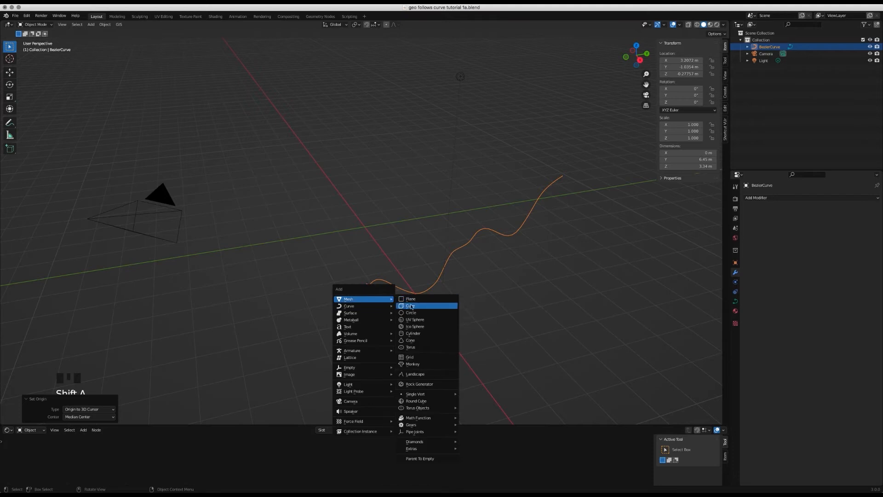
mouse_move(413, 333)
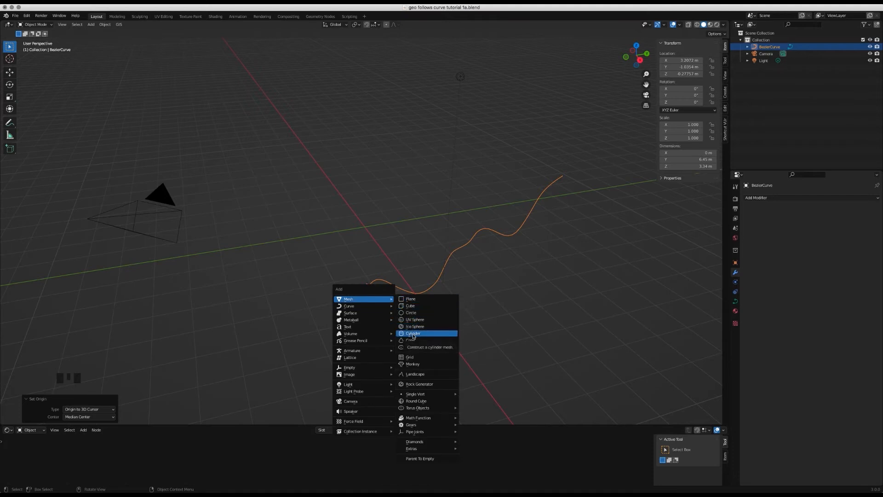
Step: Add a cylinder mesh at the 3D cursor on the curve's start point
left_click(412, 333)
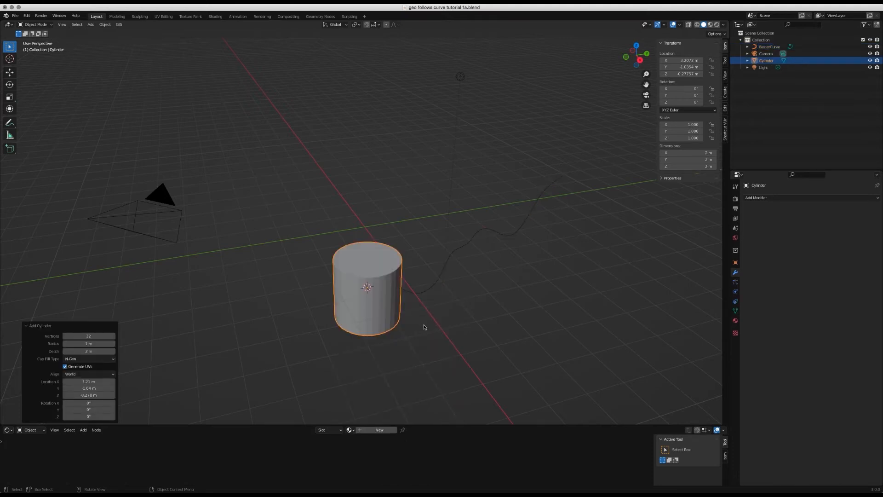
mouse_move(788, 198)
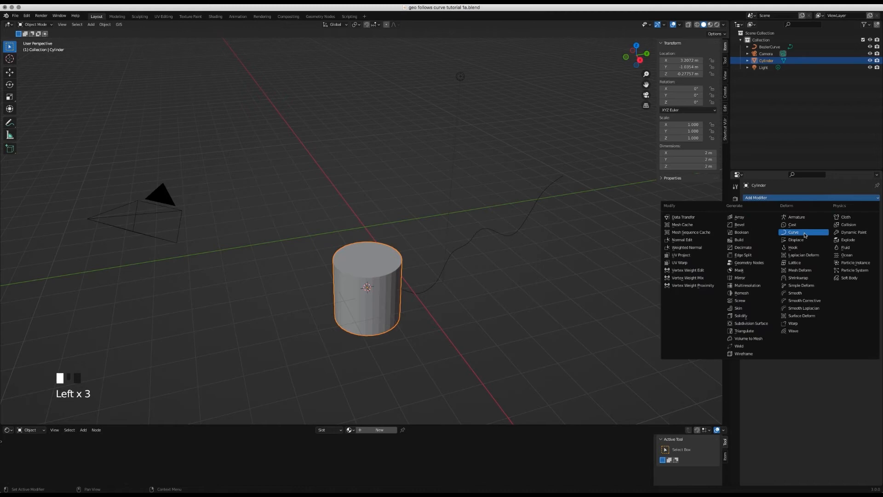
Step: Add a Curve modifier with Deform Axis Z and BezierCurve as the target
left_click(792, 232)
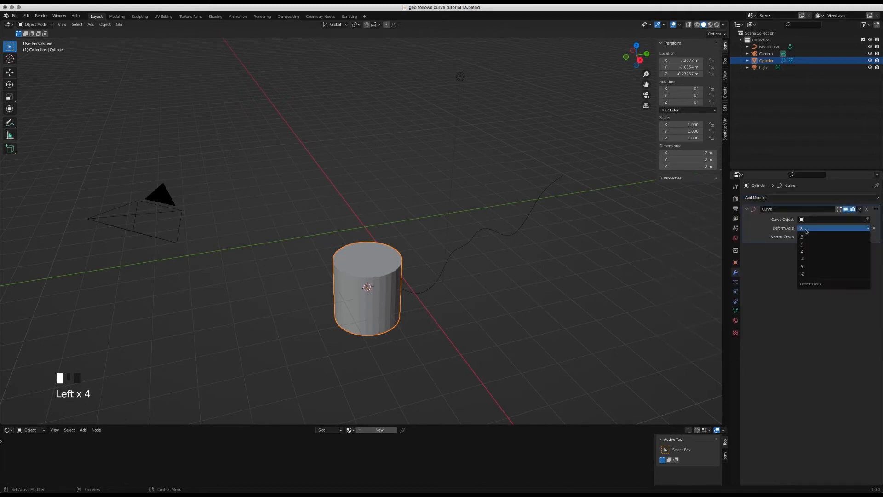
mouse_move(805, 251)
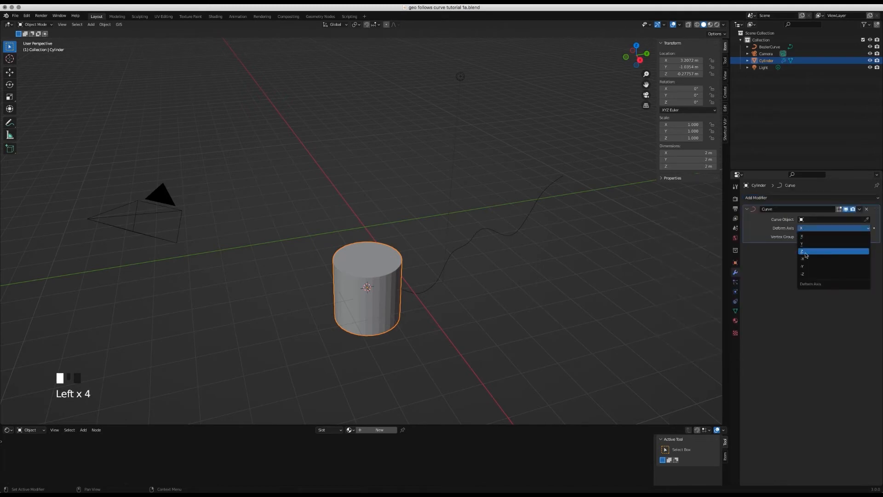
left_click(813, 251)
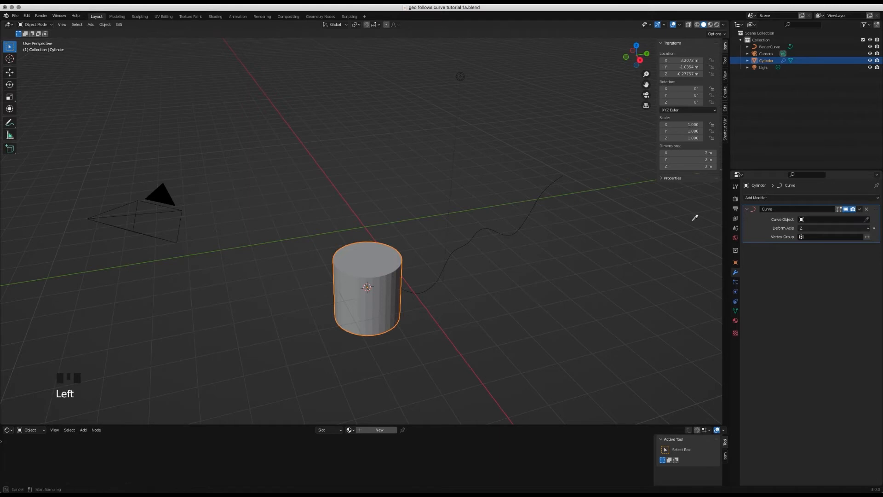
left_click(833, 219)
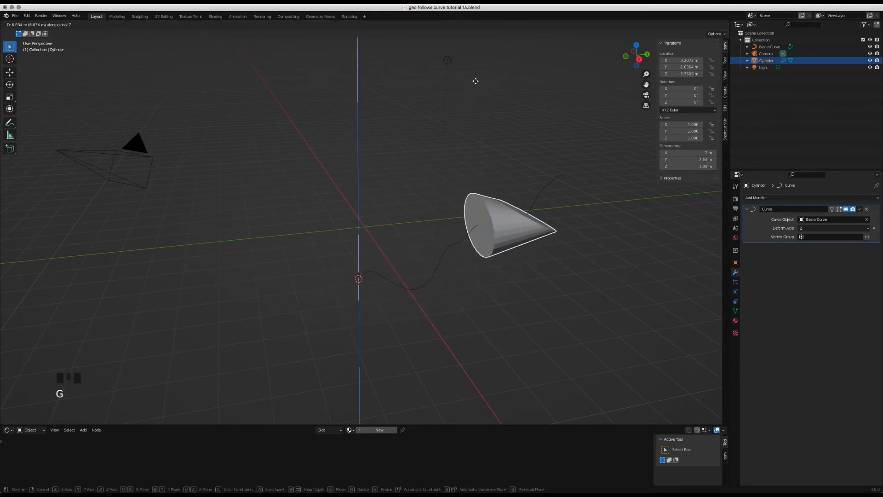
mouse_move(497, 365)
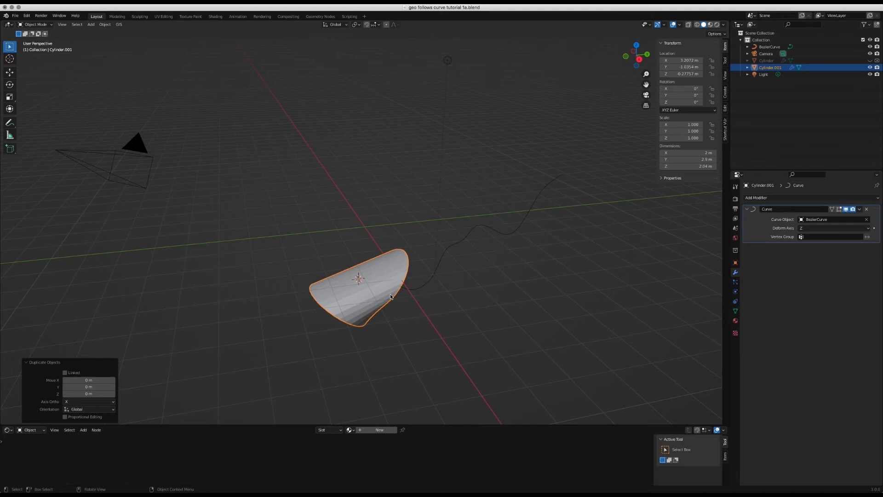
Step: Scale the duplicated Cylinder.001 down to 0.1 and enter Edit Mode
key("s")
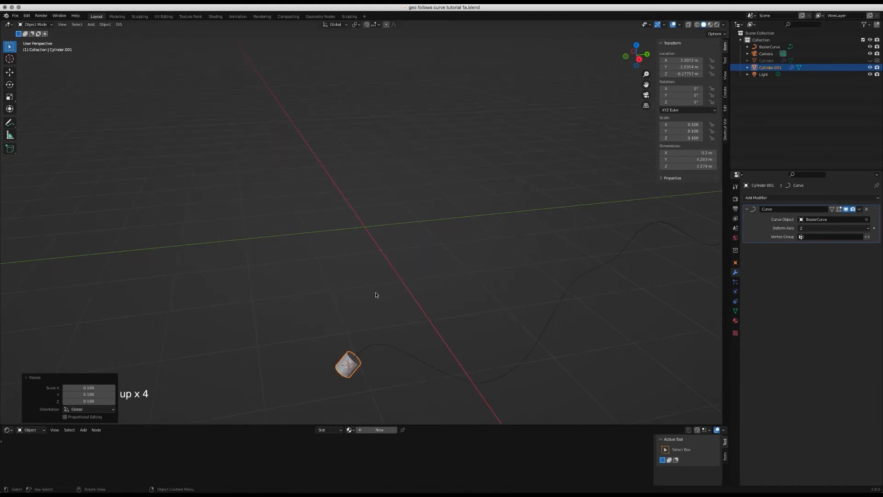
key("Tab")
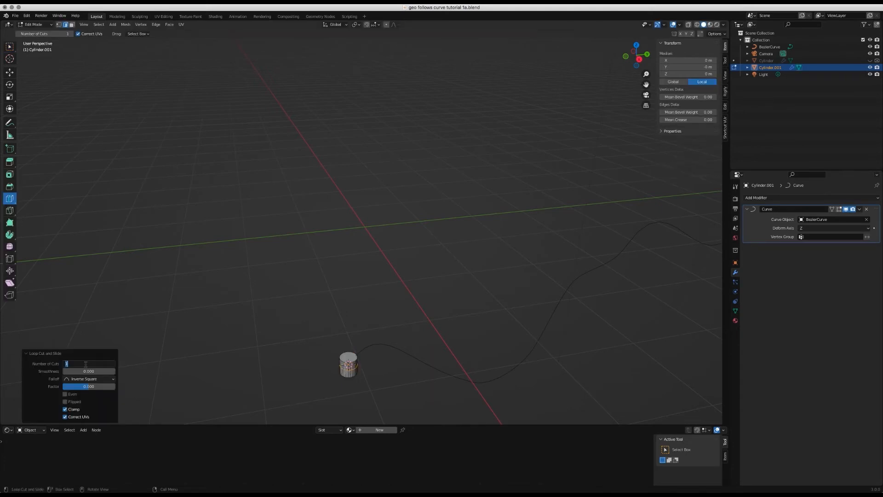
Step: Return the loop-cut small cylinder to Object Mode and zoom out
key("Tab")
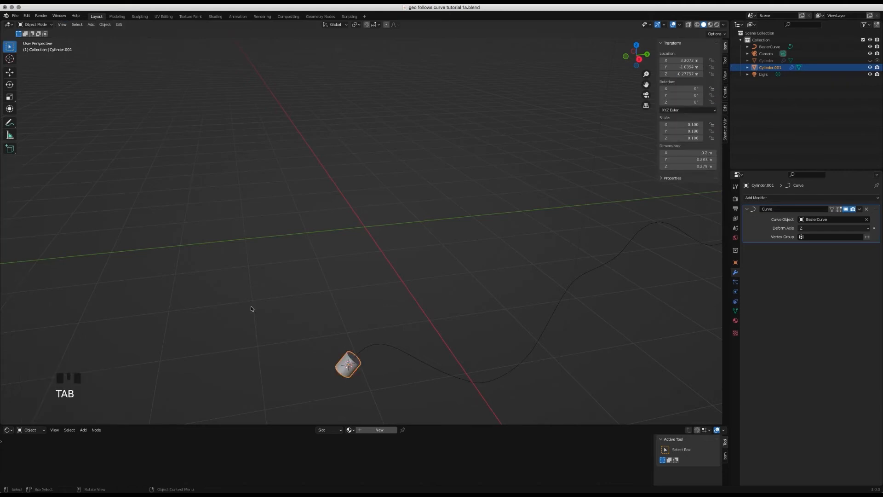
scroll("down", 3)
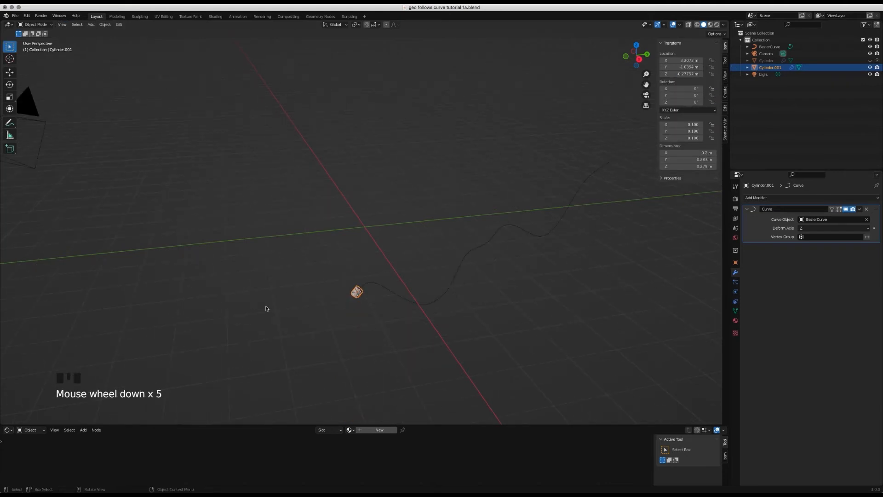
key("G")
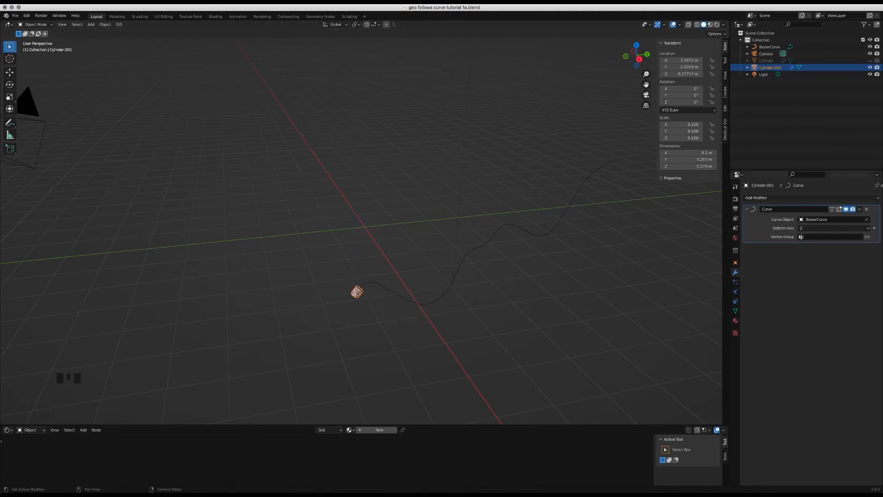
Step: Add an Array modifier with Count 24 and edit its Relative Offset Factor X
left_click(774, 197)
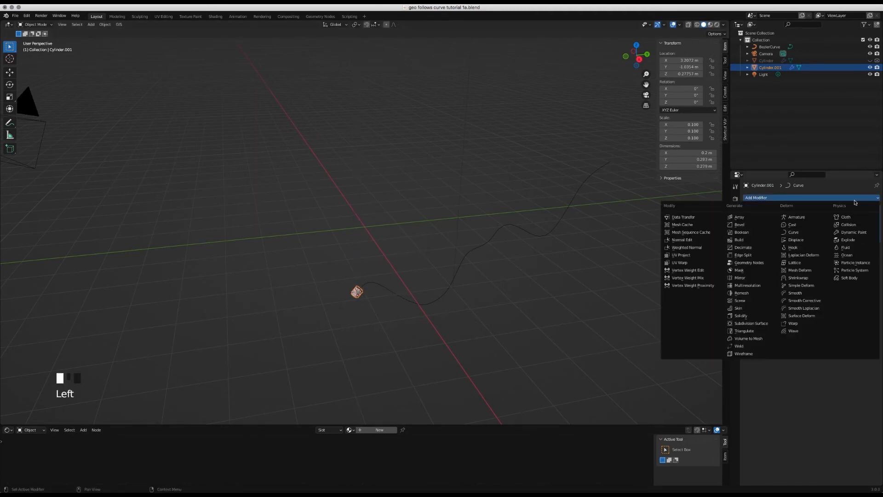
left_click(739, 216)
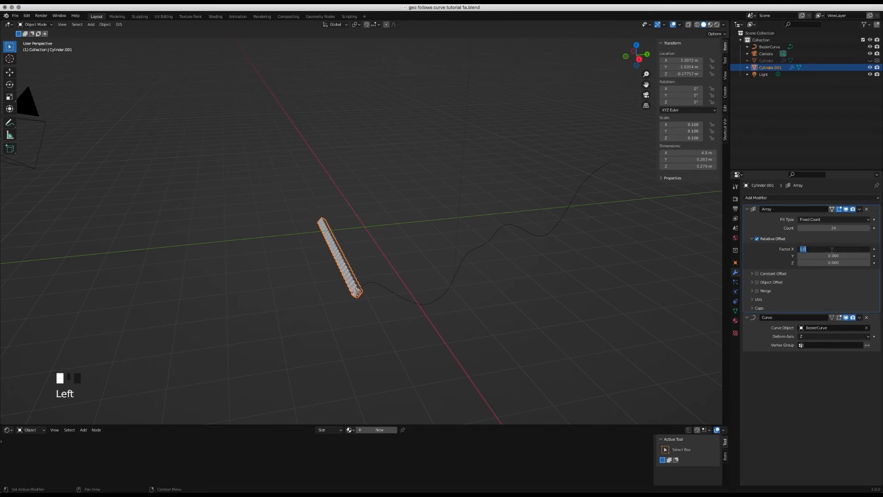
type("0.000")
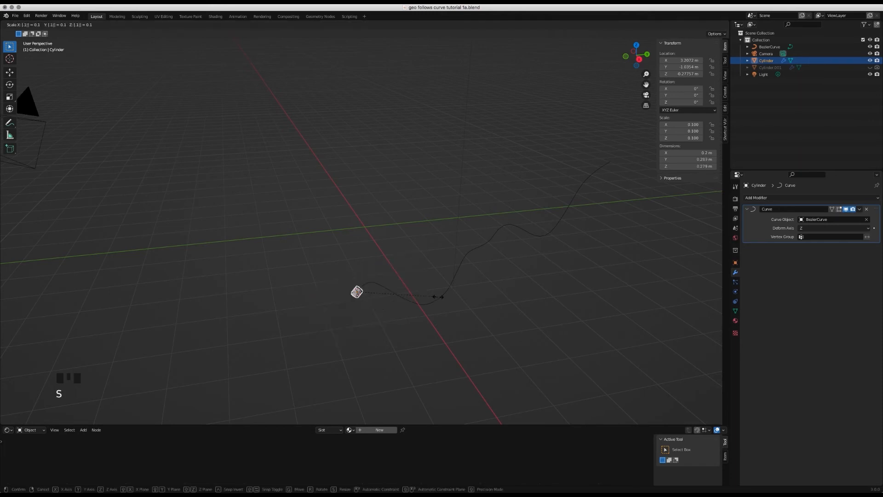
Step: Shrink the original cylinder to 0.1 scale and select its bottom face in Edit Mode
key("Tab")
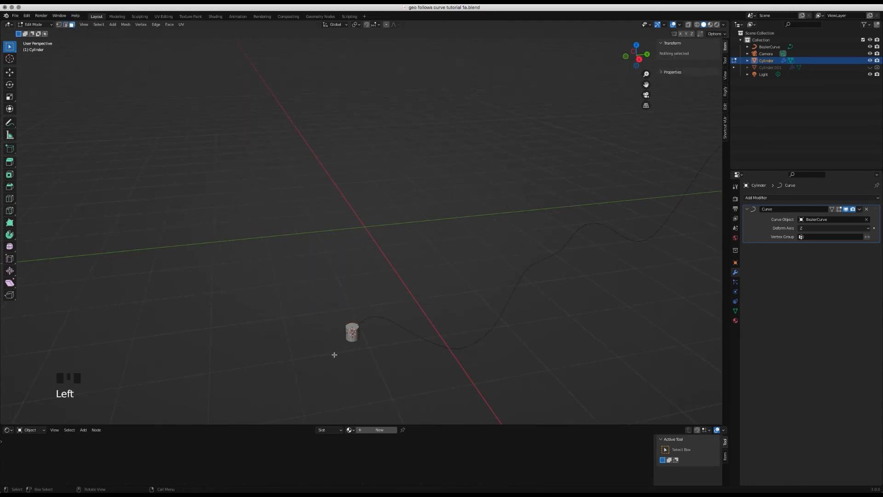
scroll("up", 3)
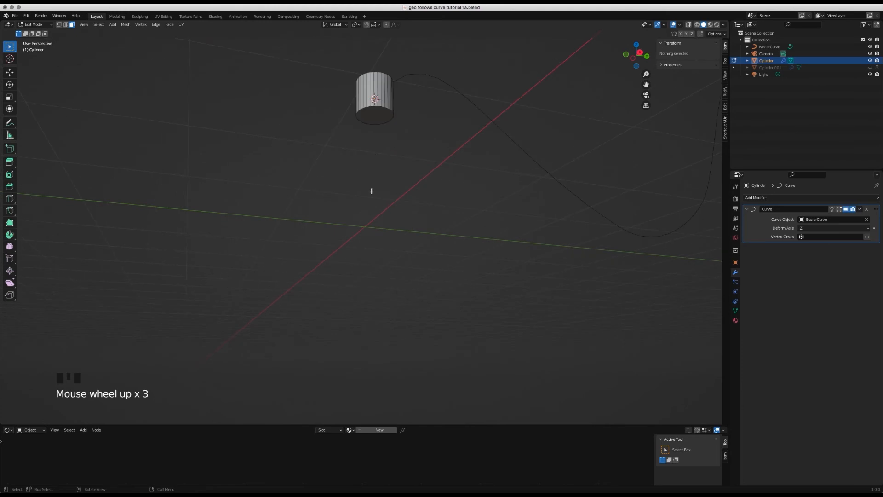
left_click(124, 24)
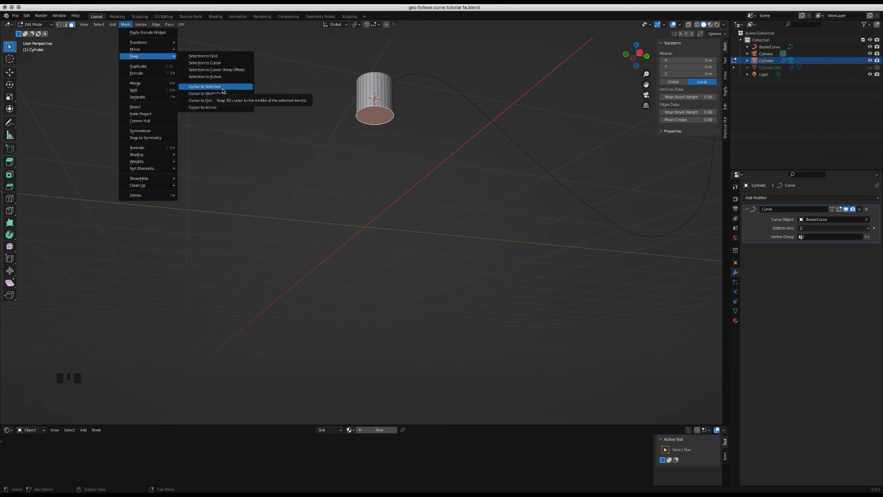
Step: Snap the 3D cursor to the bottom face centre and set the cylinder's origin there
key("Tab")
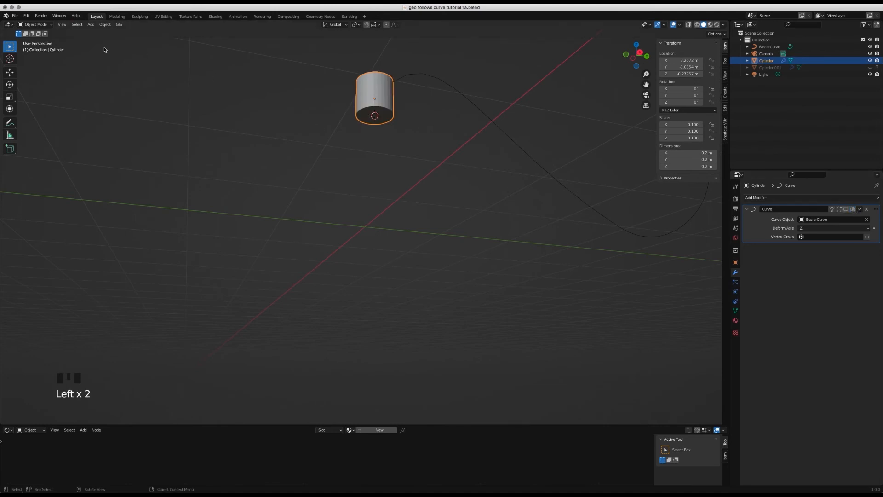
left_click(108, 24)
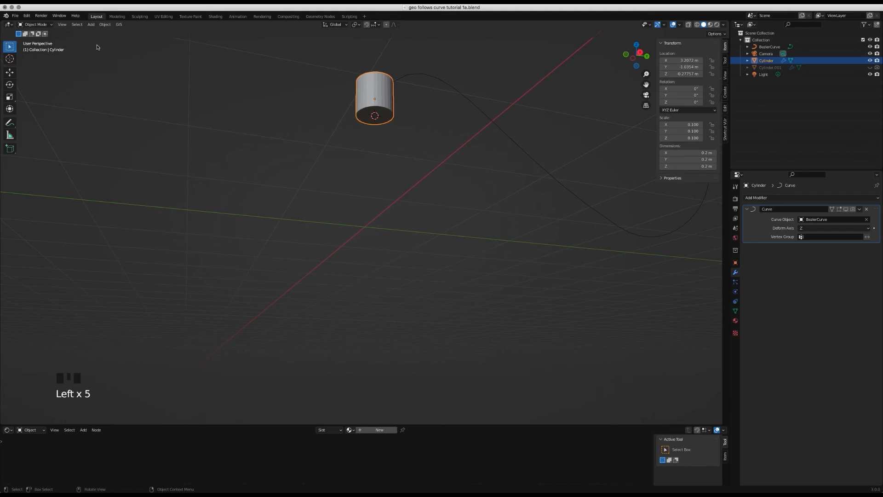
left_click(106, 25)
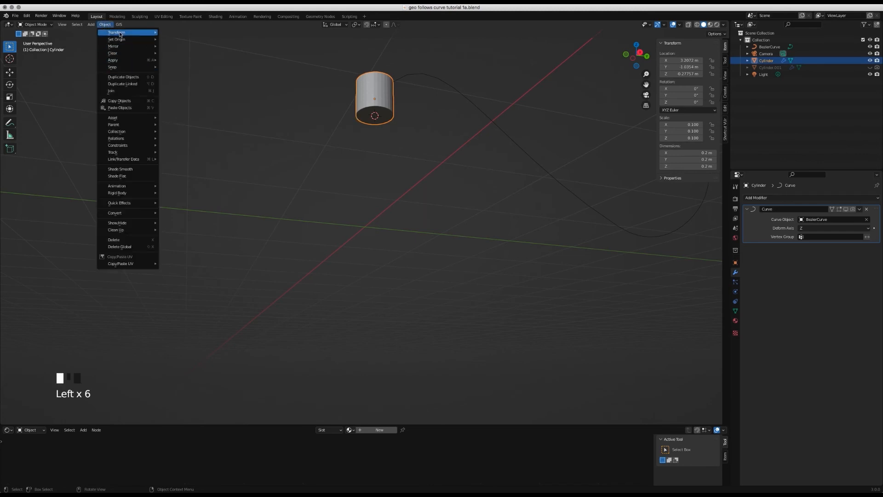
left_click(115, 39)
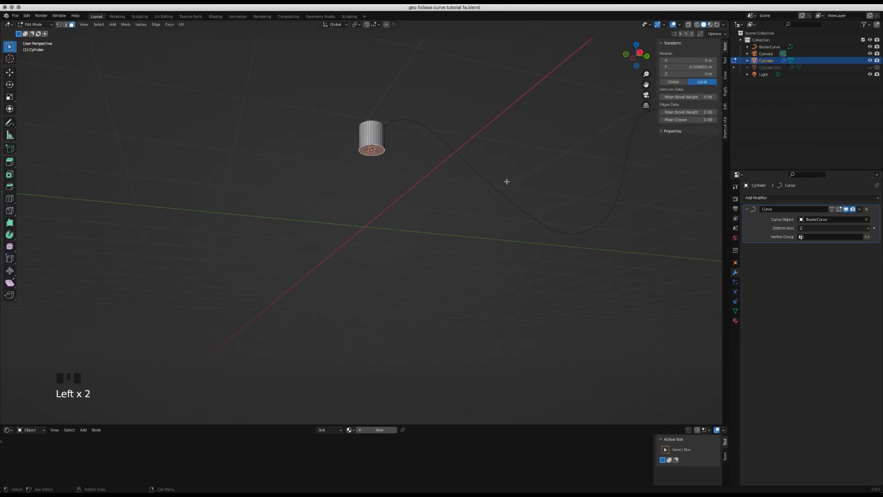
key("Tab")
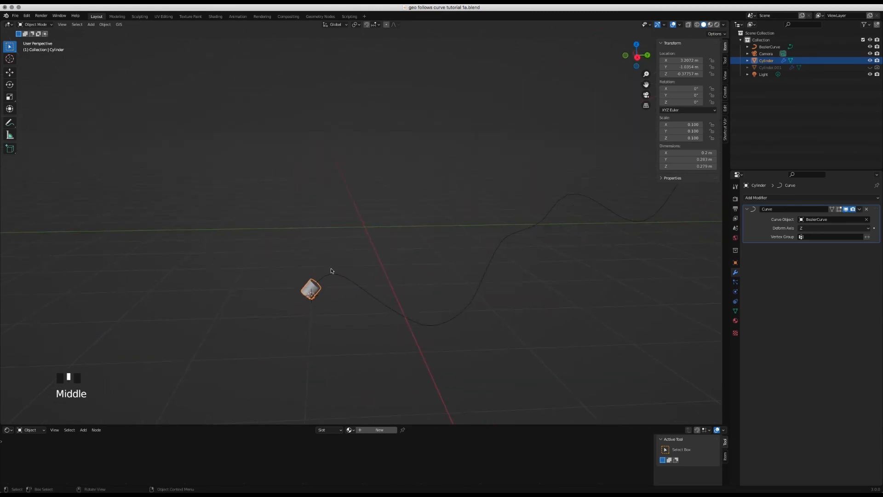
Step: Move the cylinder's mesh up along Z in Edit Mode until it forms a long rod
key("Tab")
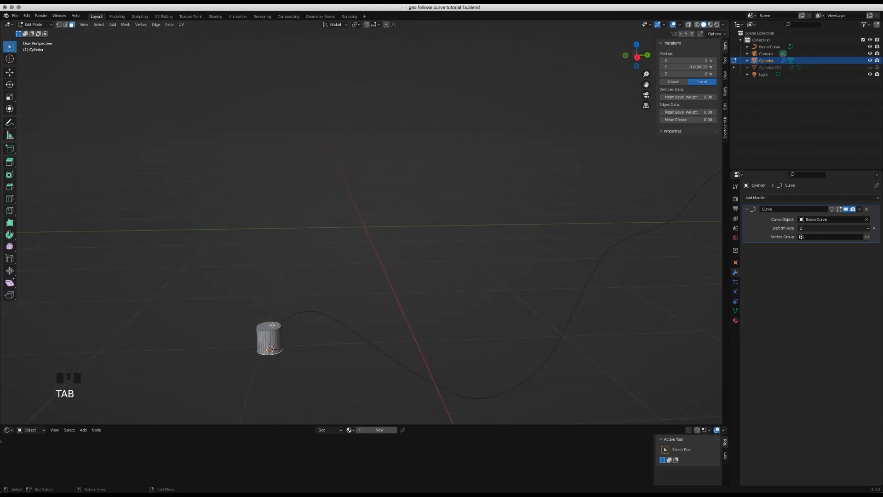
key("g")
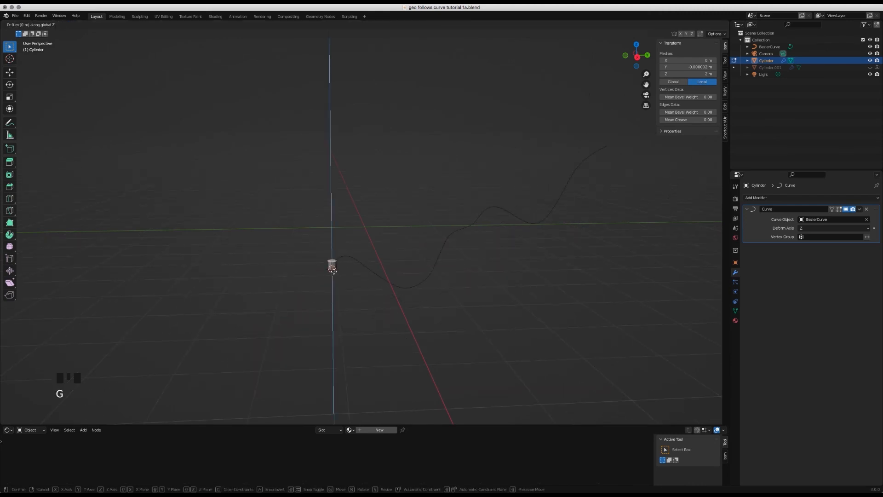
key("Tab")
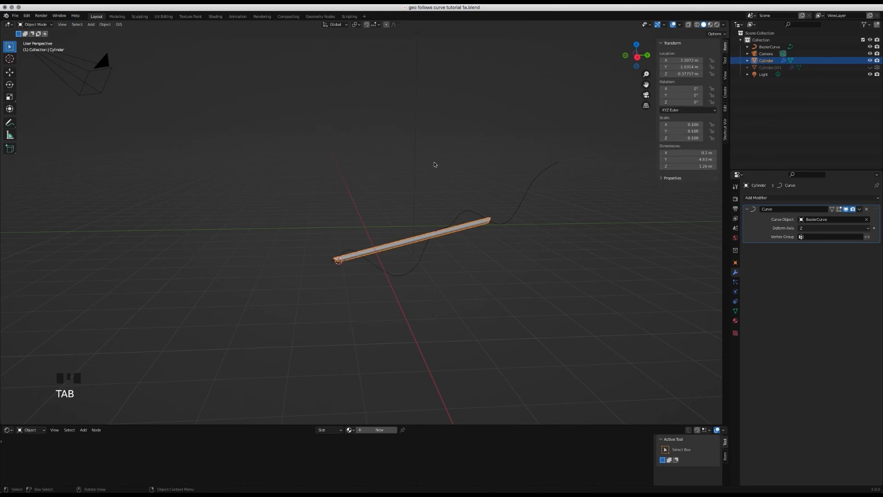
key("g")
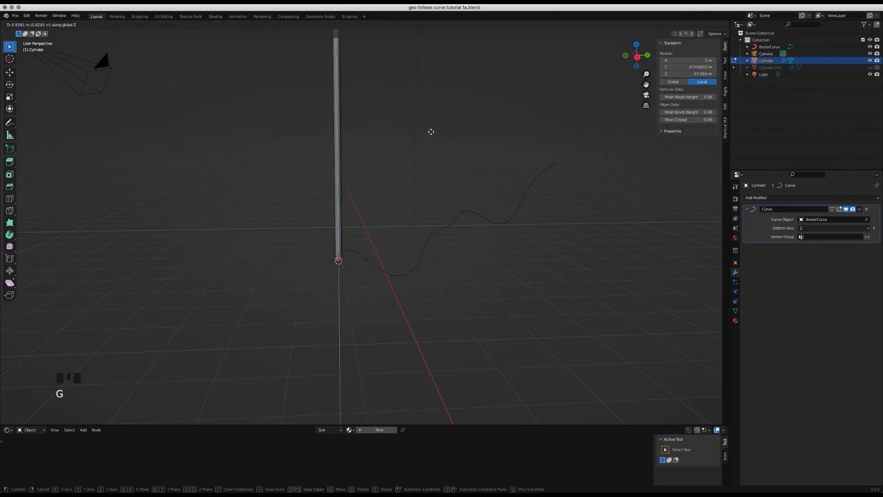
key("Tab")
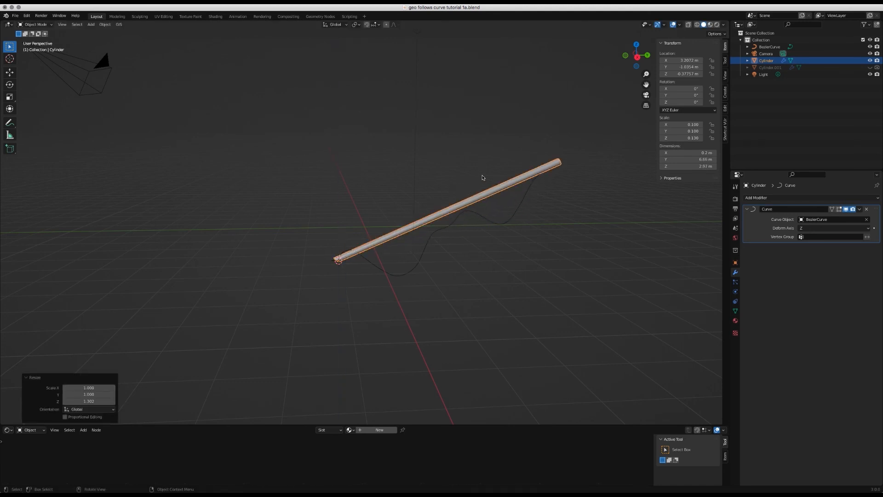
Step: Apply the rod's scale, add 100 loop cuts along it, and inspect the bent tube
left_click(99, 24)
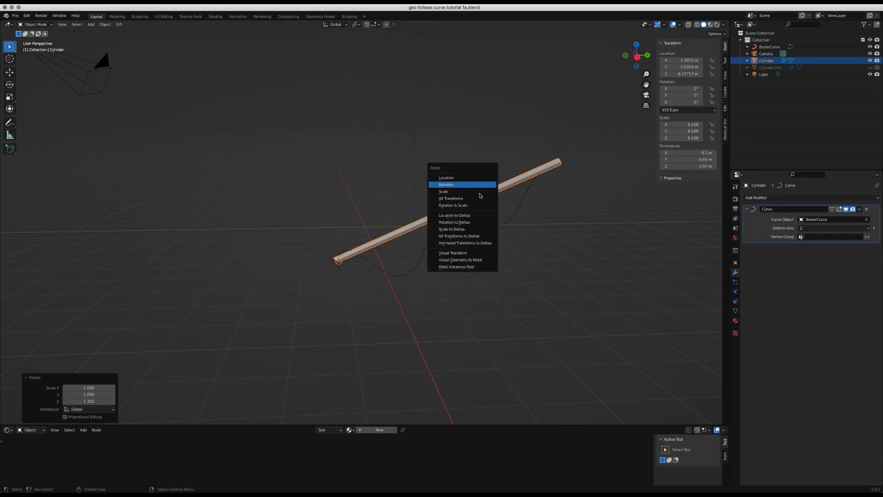
left_click(444, 192)
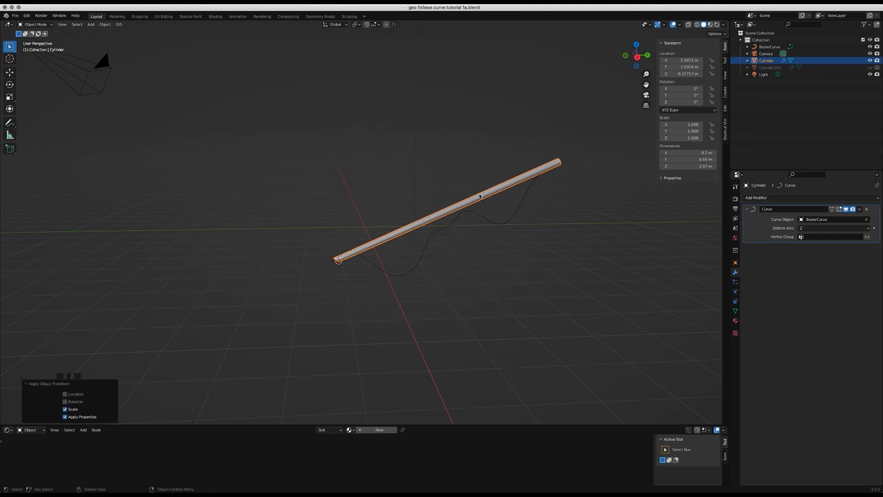
key("Tab")
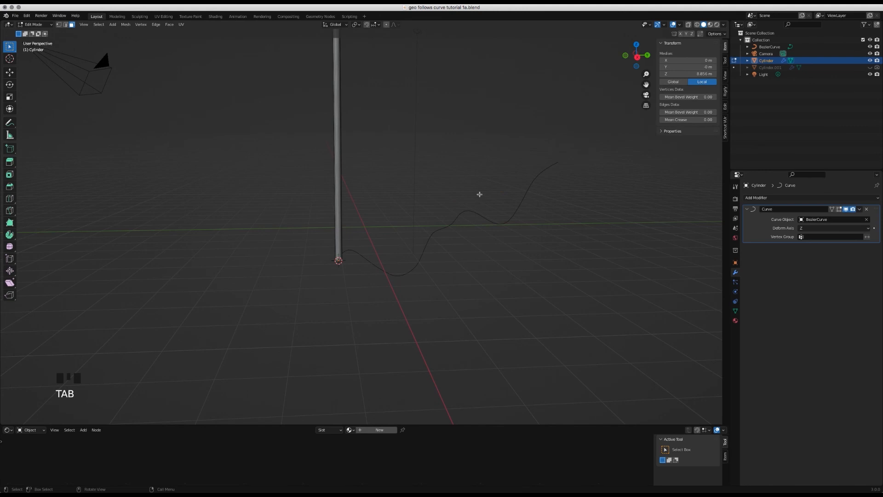
mouse_move(11, 197)
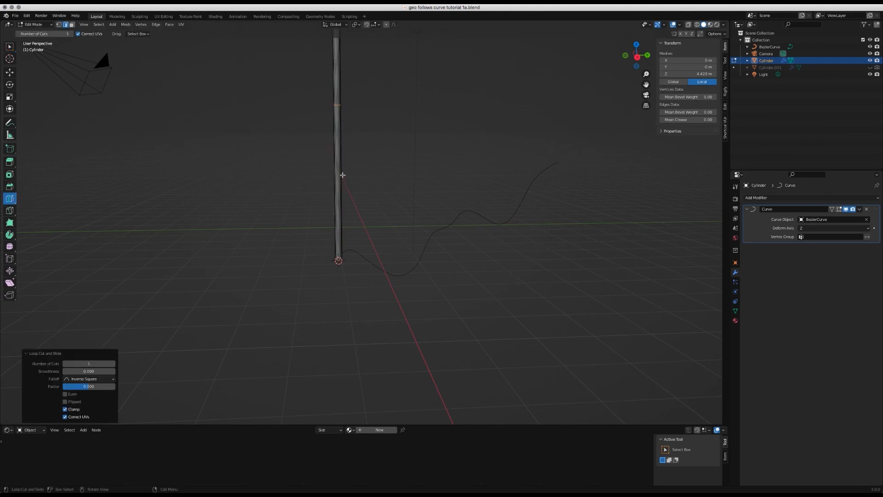
left_click(89, 363)
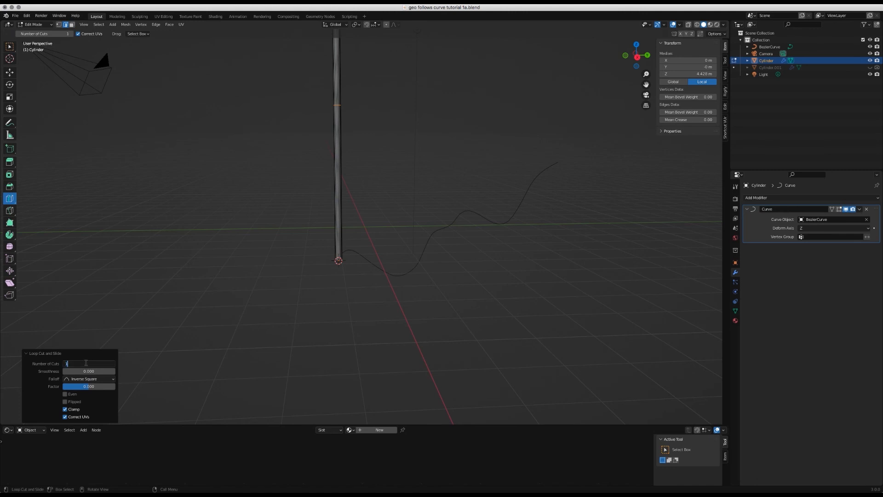
type("100")
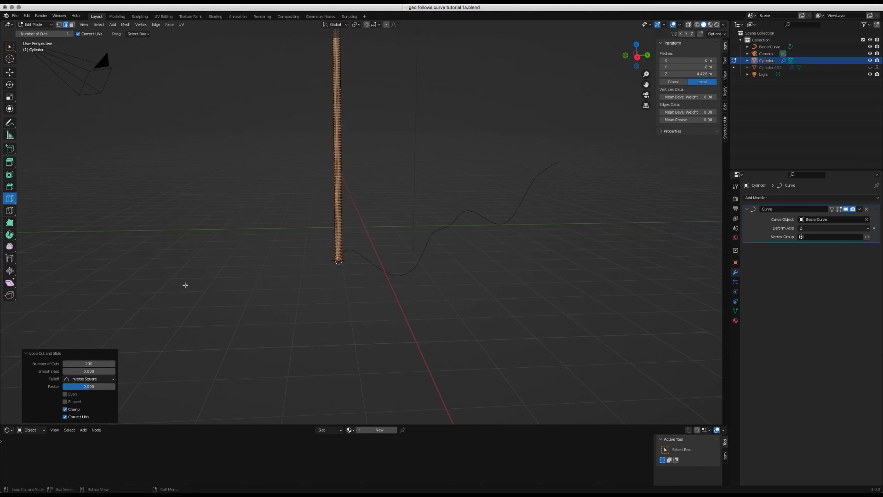
key("Tab")
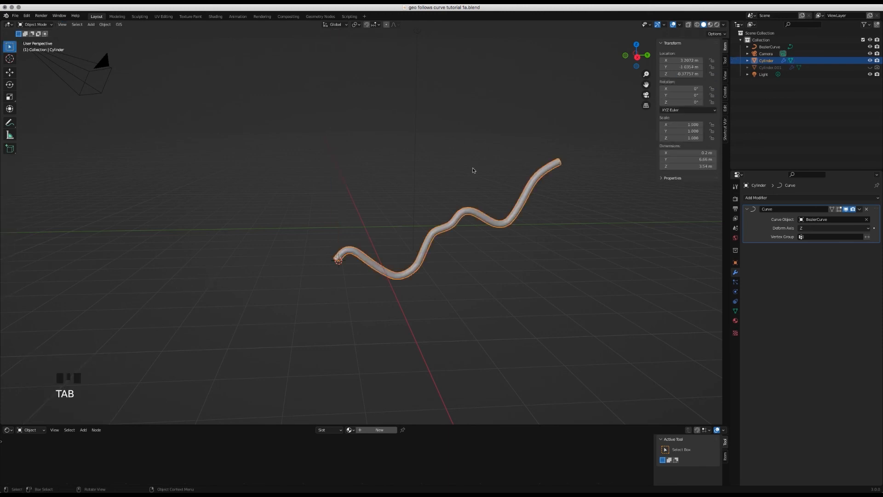
left_click_drag(473, 170, 467, 176)
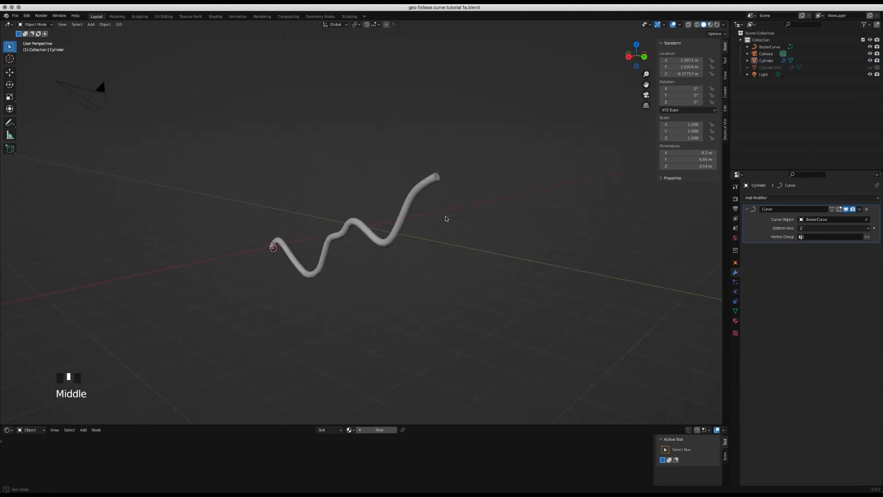
left_click_drag(445, 219, 451, 191)
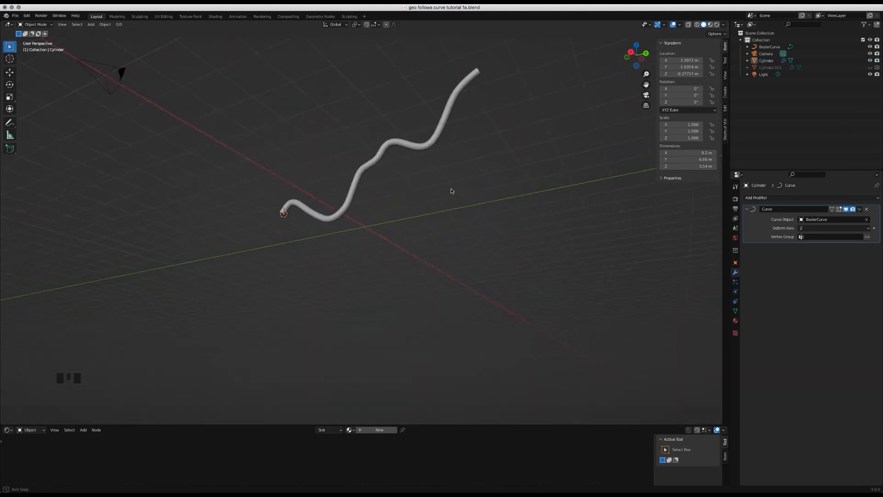